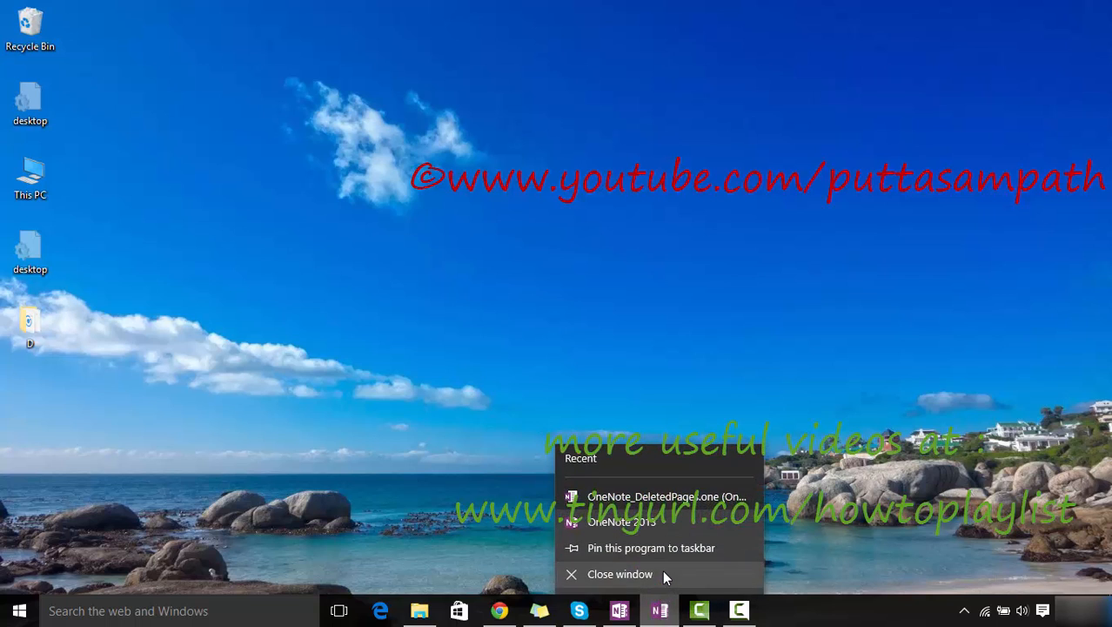
# Close the running OneNote window from its taskbar icon
pyautogui.click(619, 573)
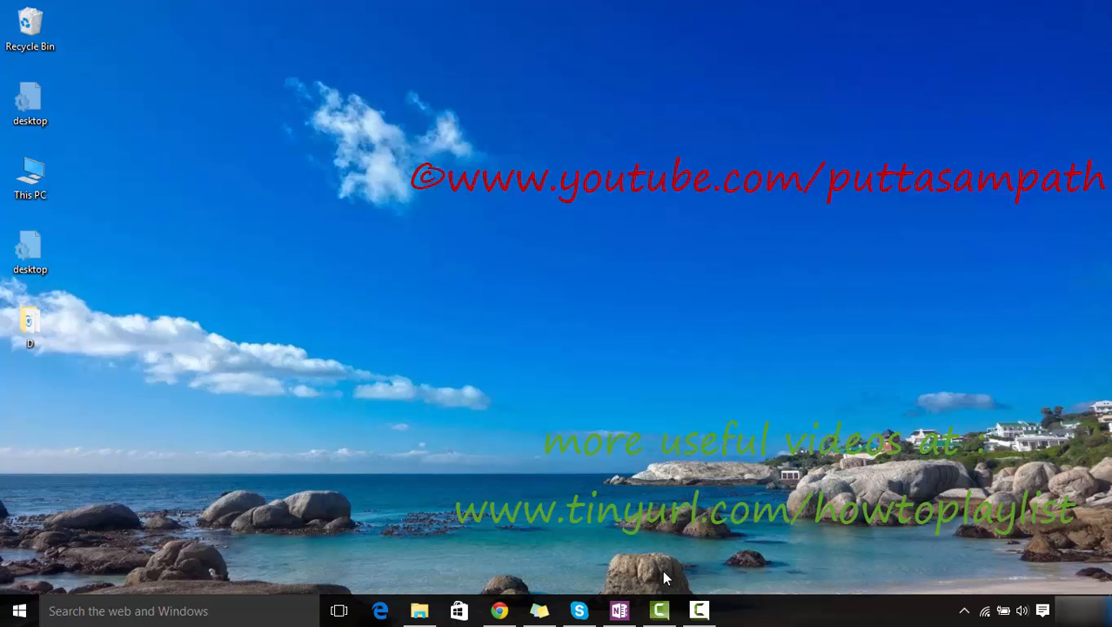
pyautogui.moveTo(651, 577)
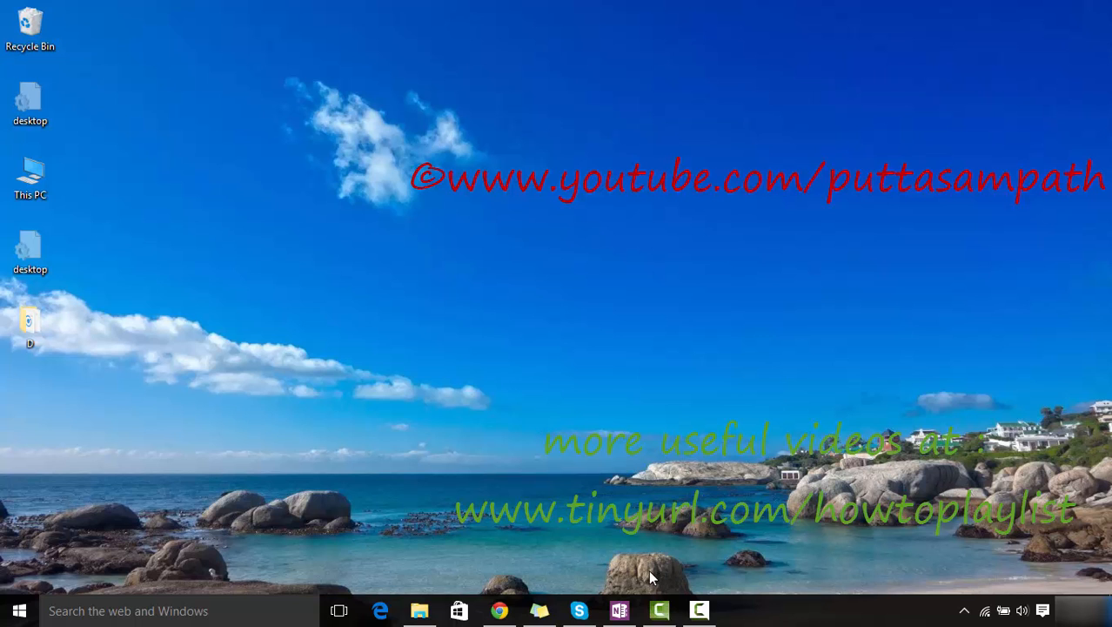
pyautogui.moveTo(644, 601)
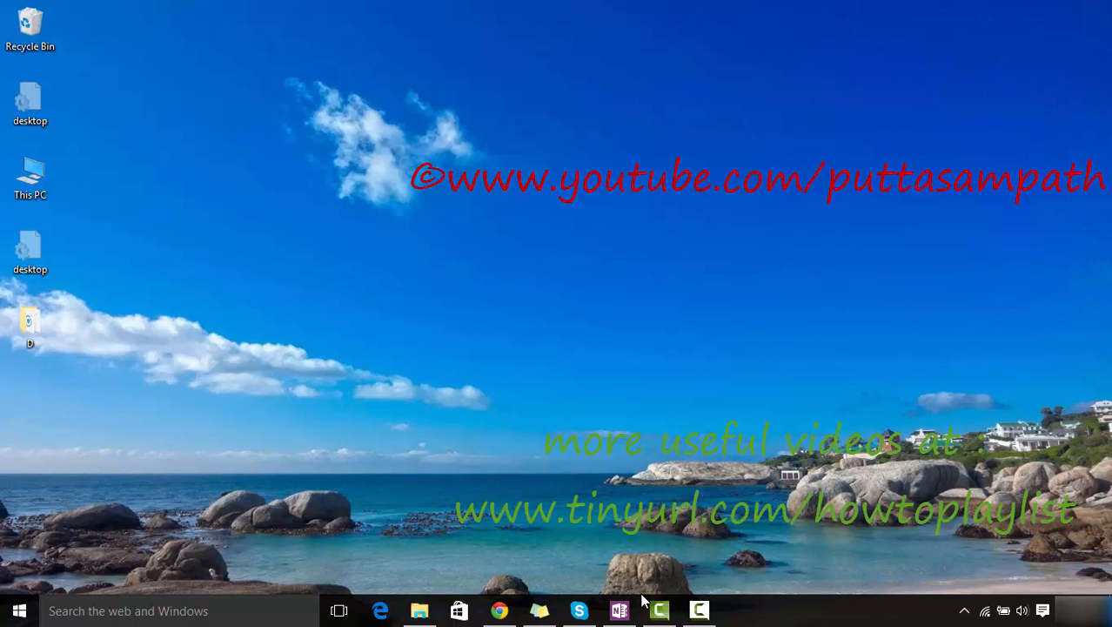
pyautogui.click(619, 609)
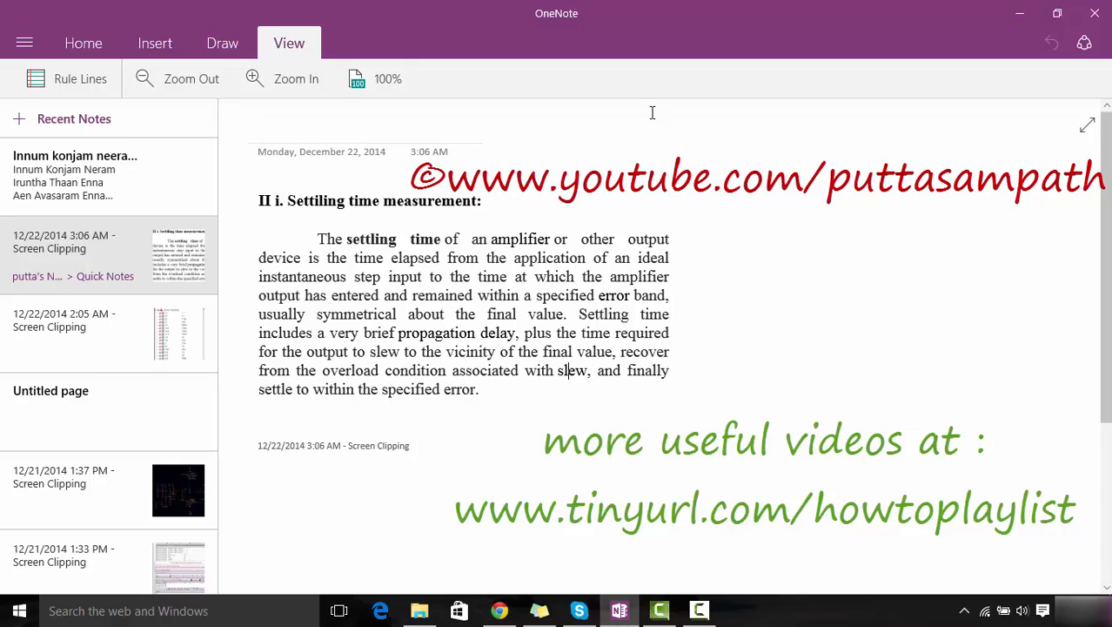
pyautogui.moveTo(705, 141)
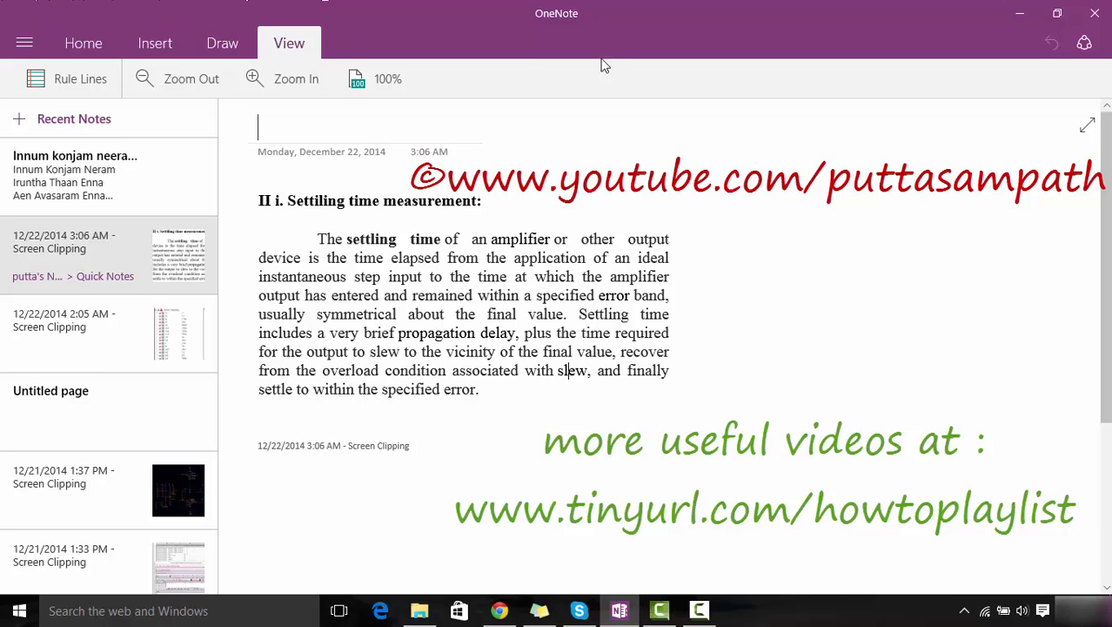
pyautogui.click(23, 41)
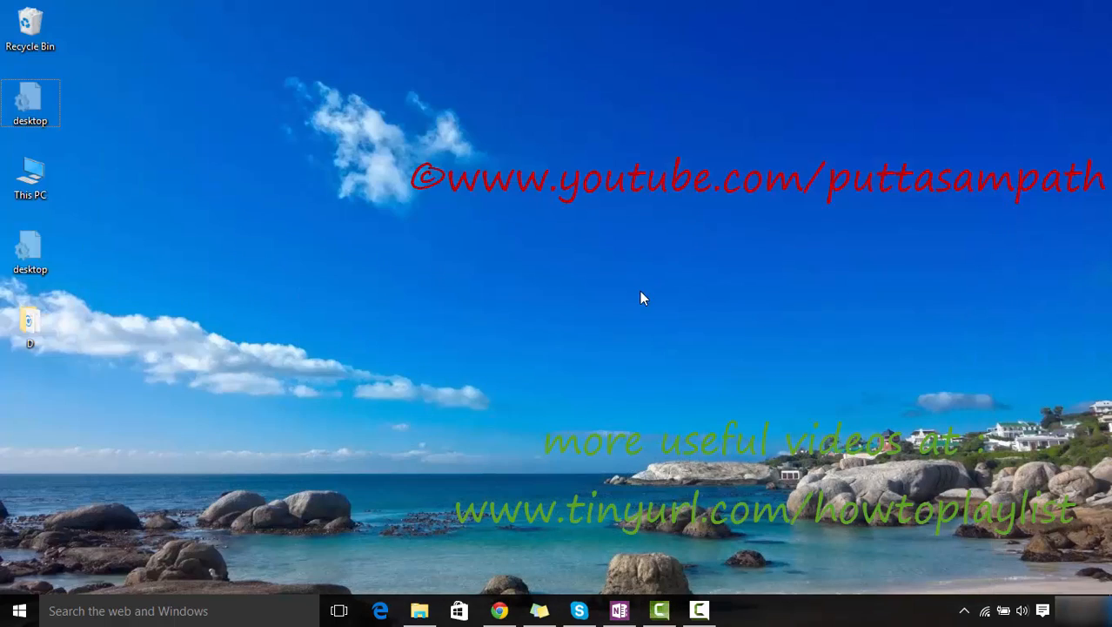
# Browse to This PC > Local Disk (C:) > Users and open the user's profile folder
pyautogui.click(418, 611)
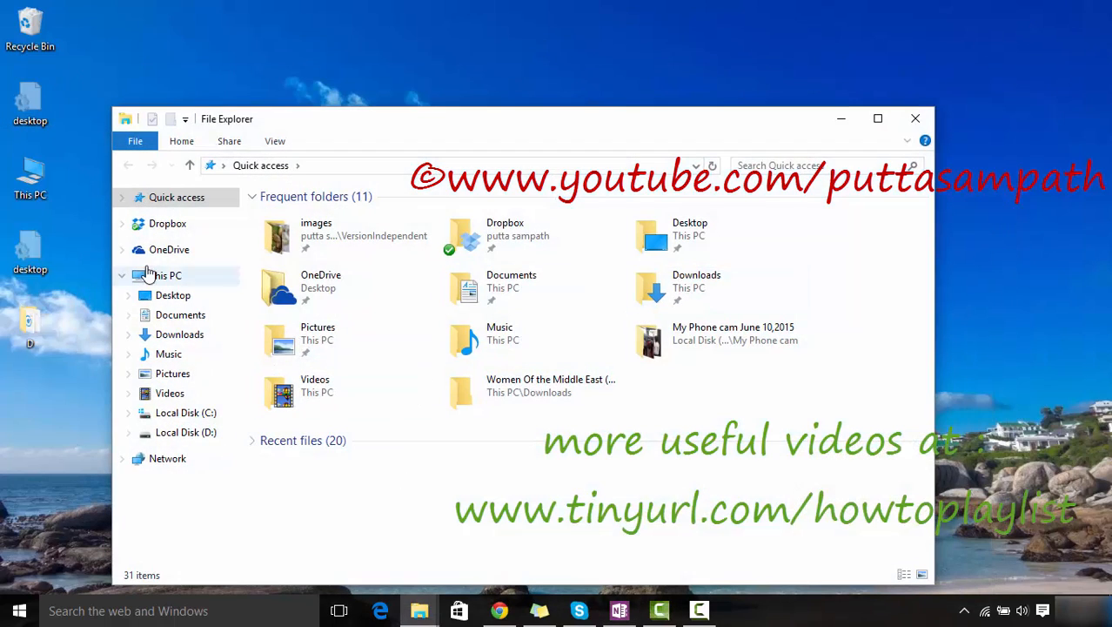
pyautogui.click(164, 275)
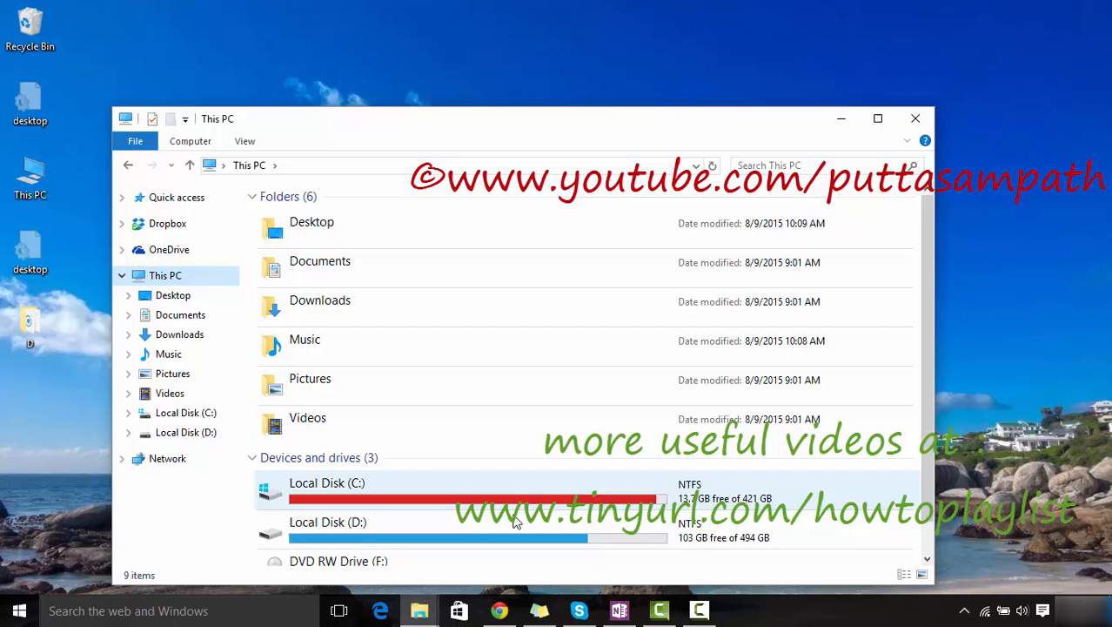
pyautogui.doubleClick(327, 482)
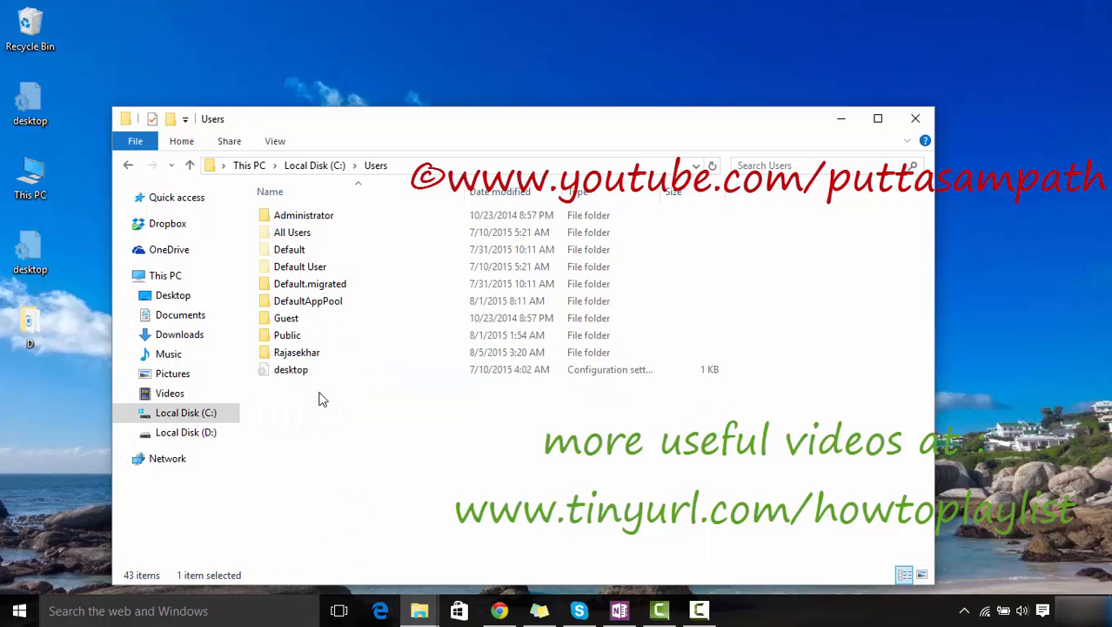
pyautogui.click(287, 335)
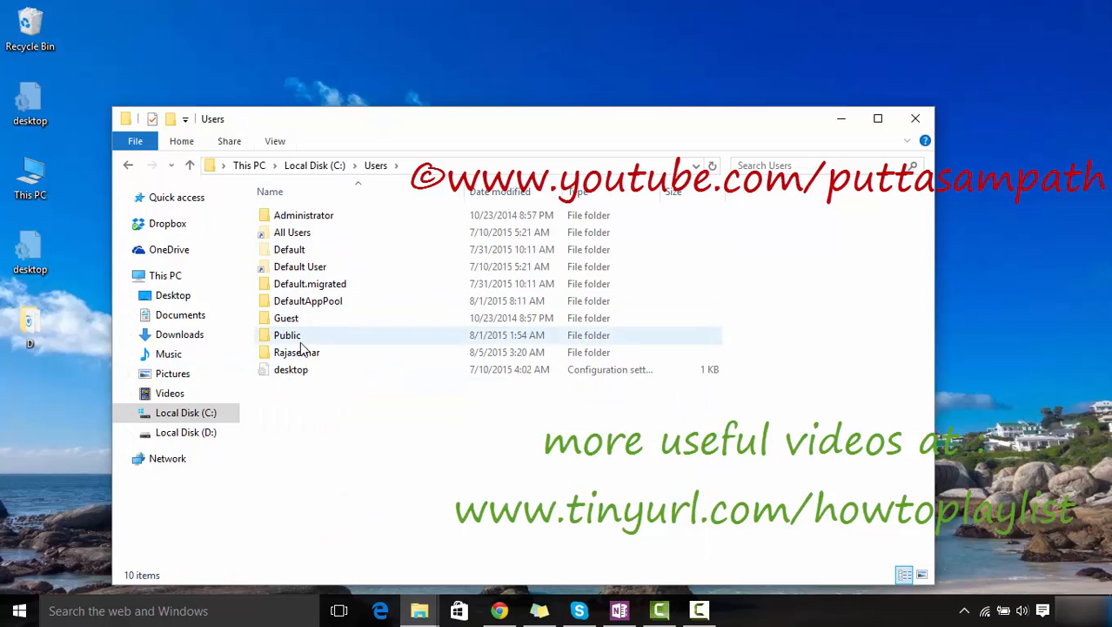
pyautogui.doubleClick(297, 351)
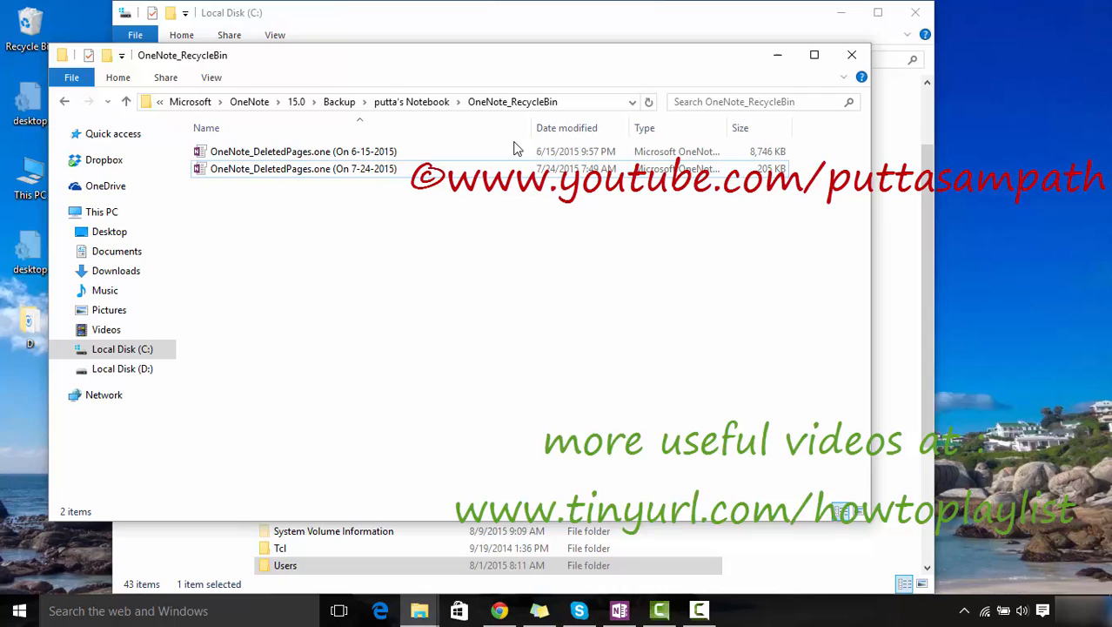
pyautogui.moveTo(607, 111)
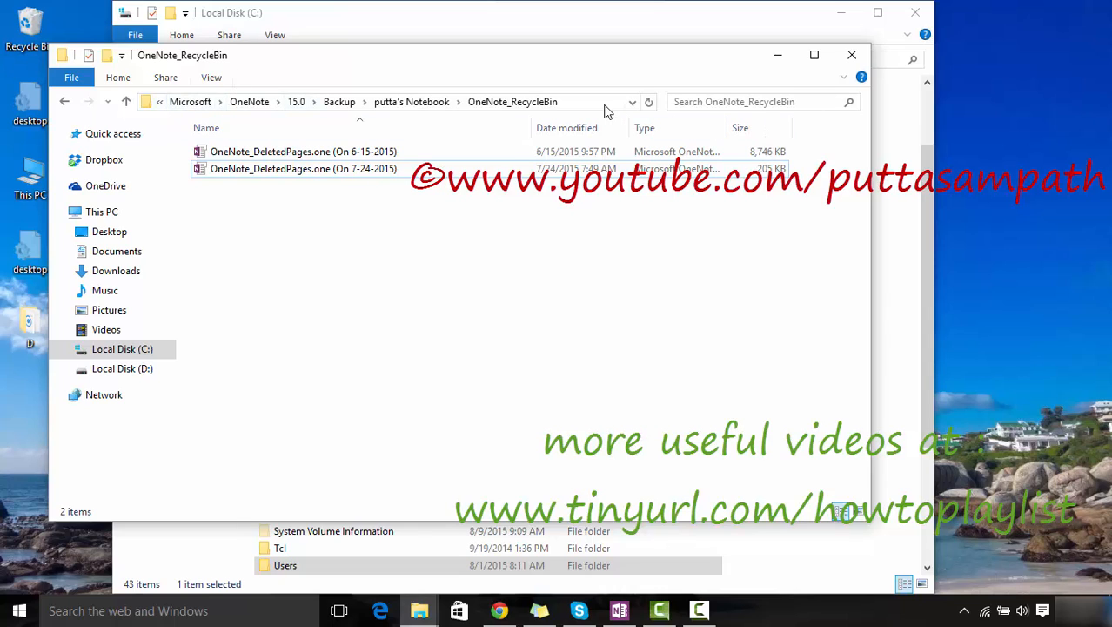
# From the OneNote Backup folder, open the notebook's folder, check OneNote_RecycleBin, and return
pyautogui.click(392, 102)
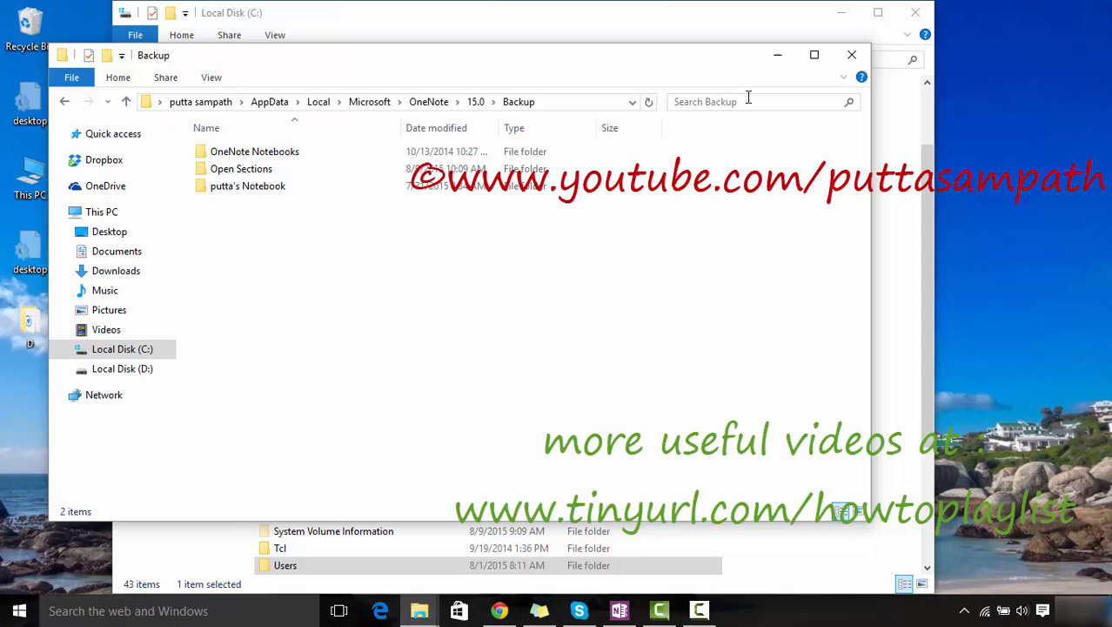
pyautogui.doubleClick(248, 186)
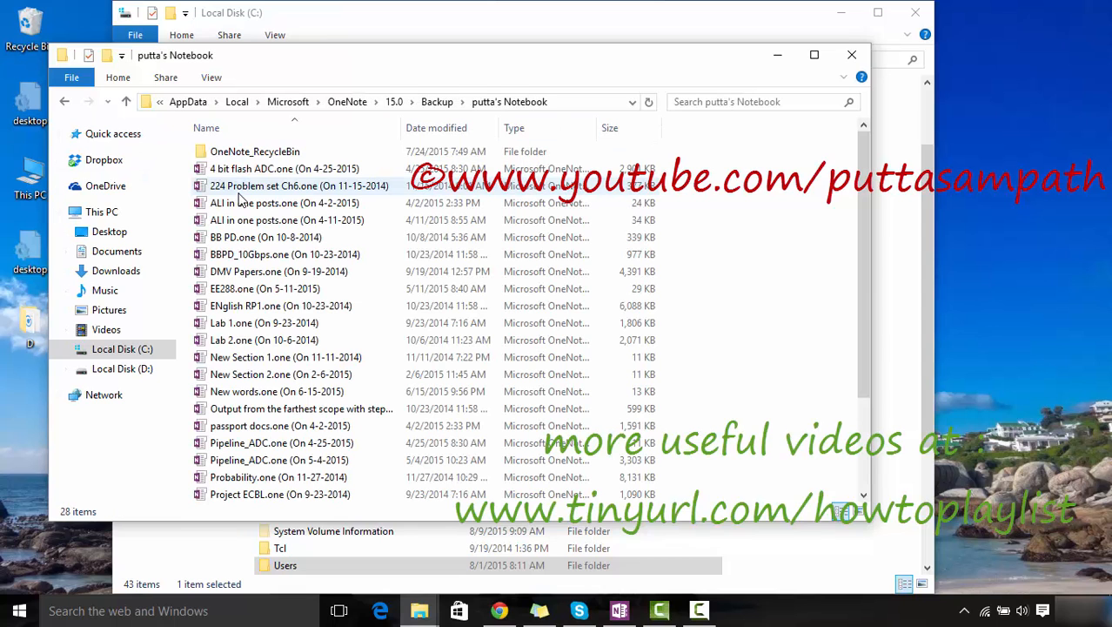
pyautogui.doubleClick(255, 150)
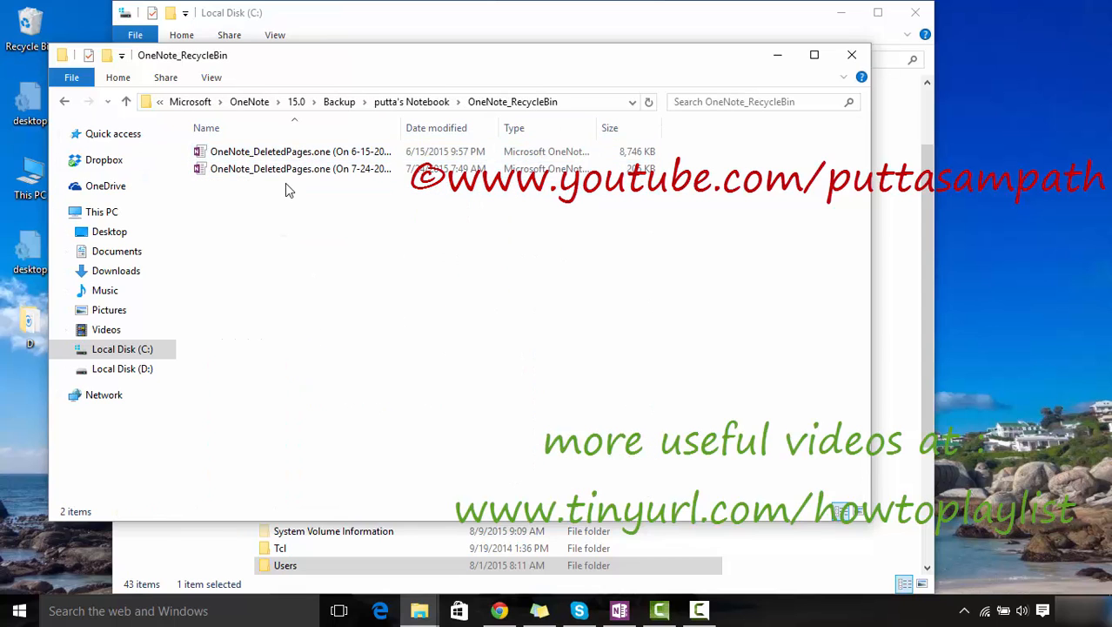
pyautogui.click(125, 101)
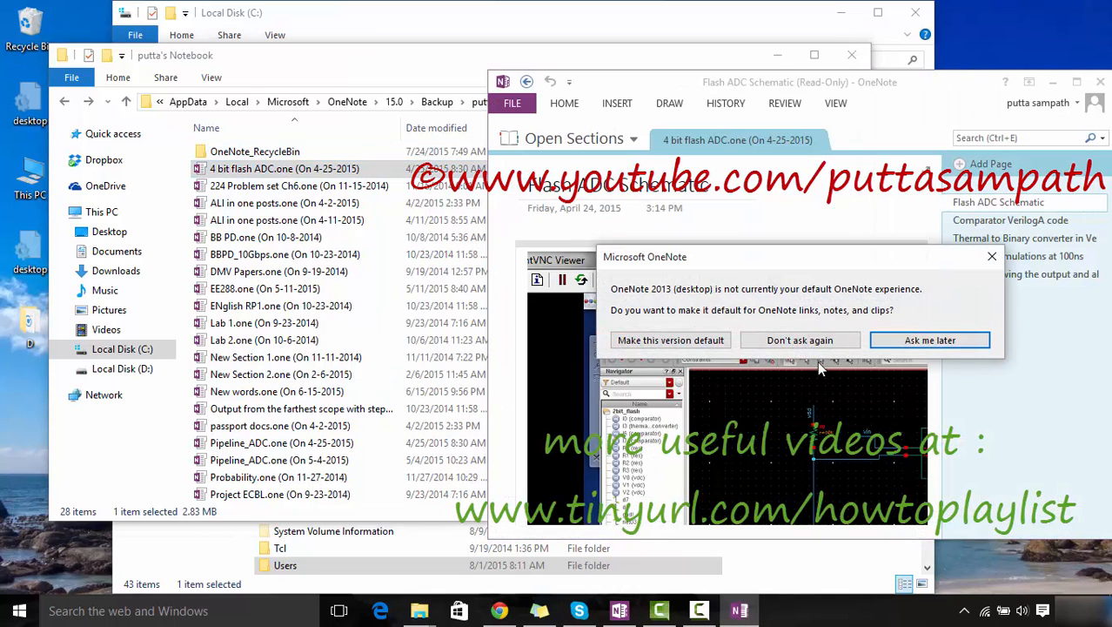
pyautogui.moveTo(664, 359)
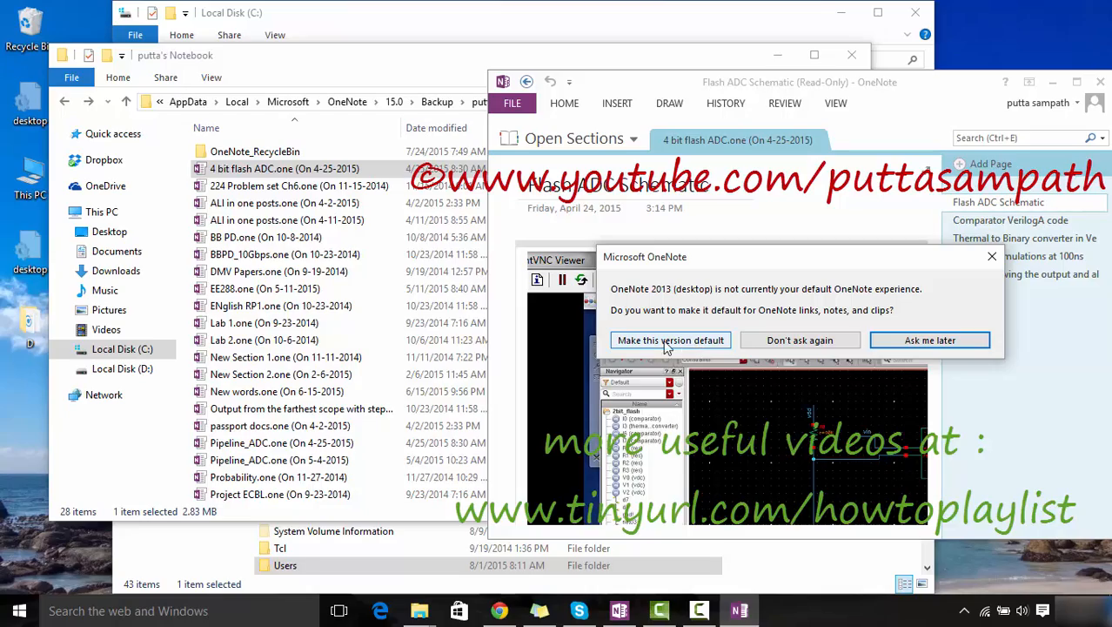
# Choose Make this version default, then OK the Default apps notice
pyautogui.click(670, 340)
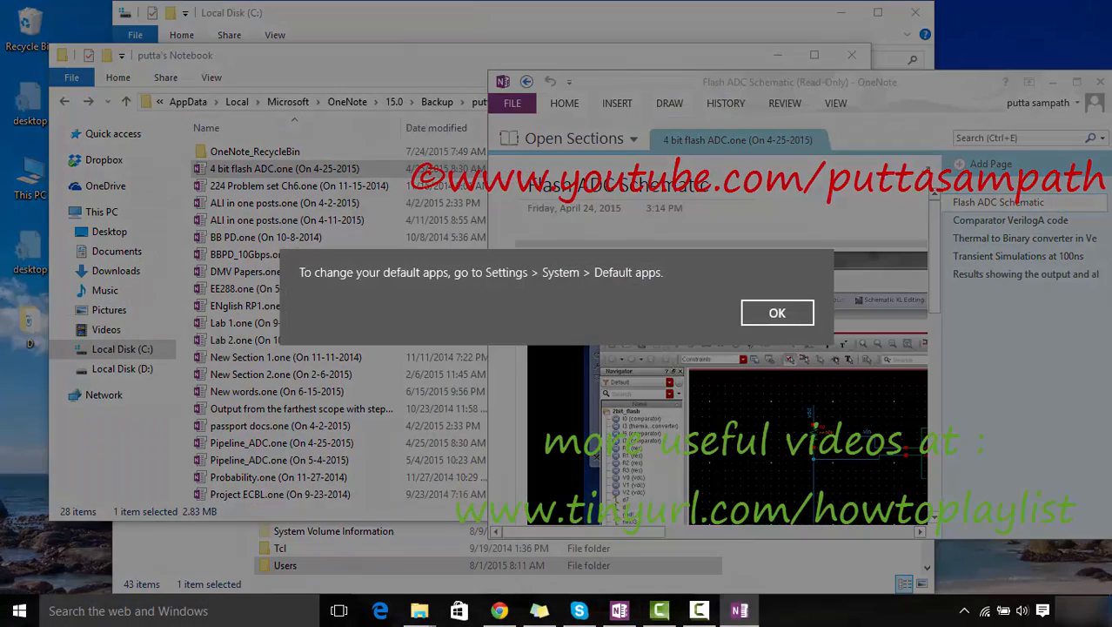
pyautogui.click(776, 313)
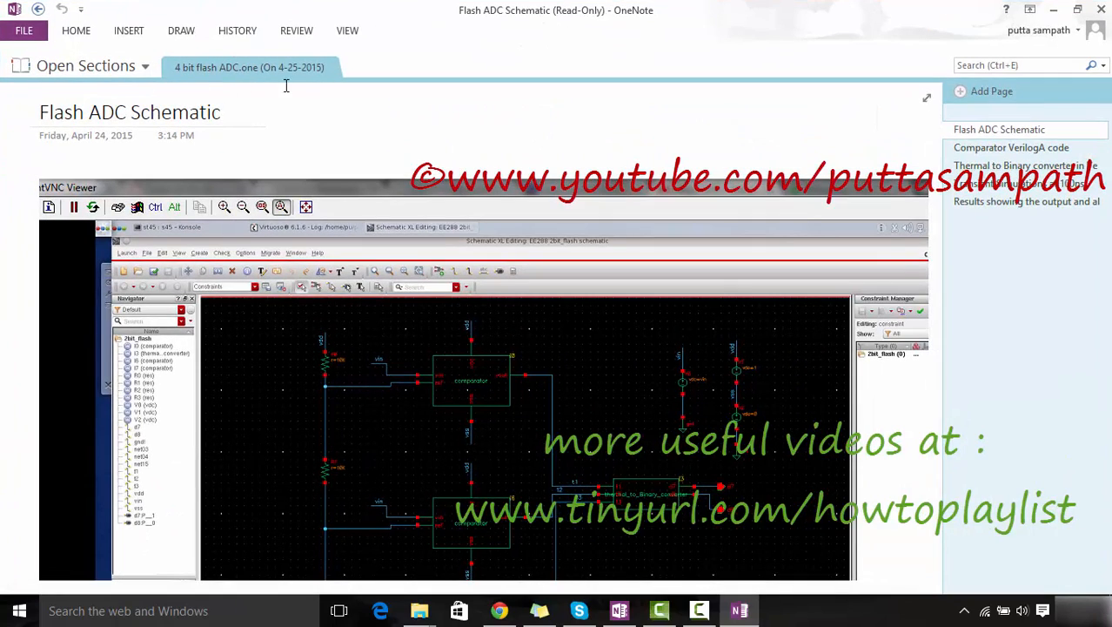
# Switch to putta's Notebook and open the 7/18/2015 11:08 AM screen clipping page
pyautogui.click(85, 65)
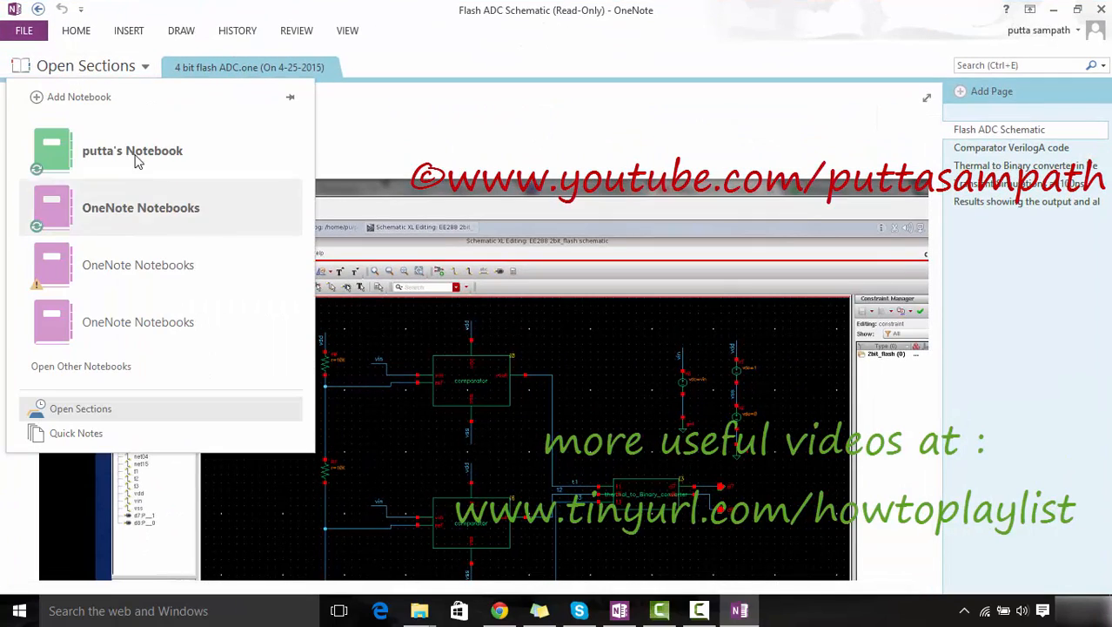
pyautogui.click(132, 150)
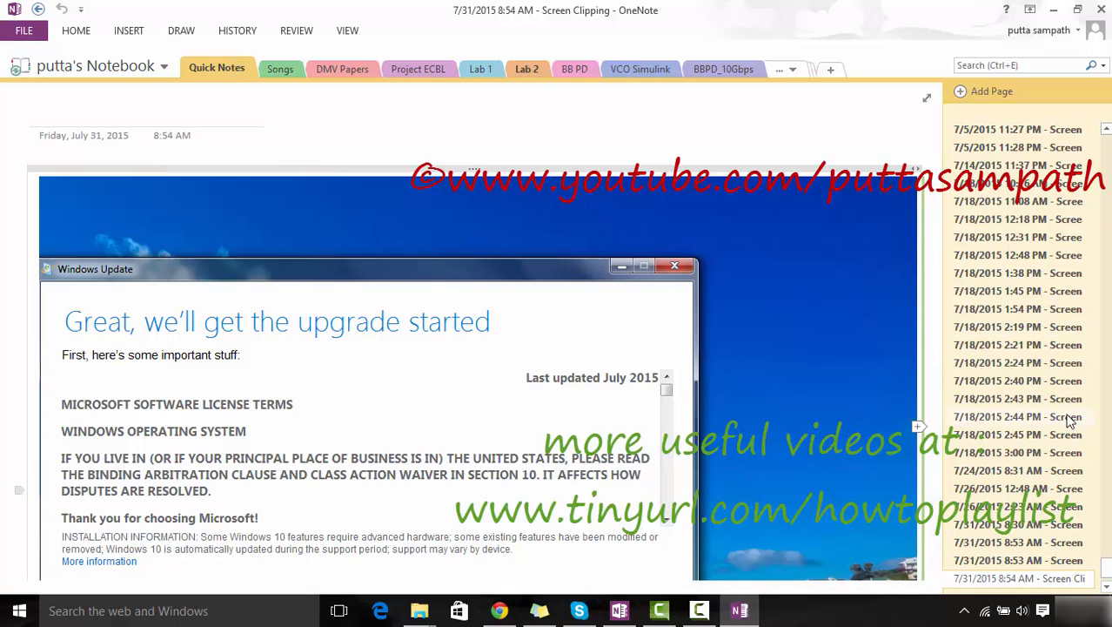
pyautogui.click(1018, 201)
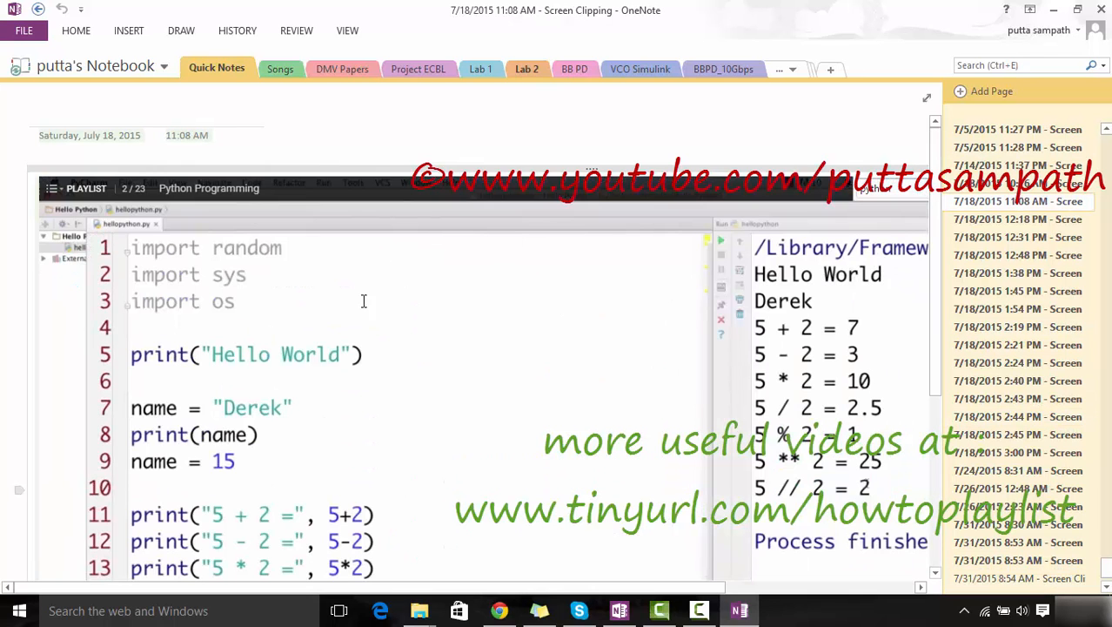